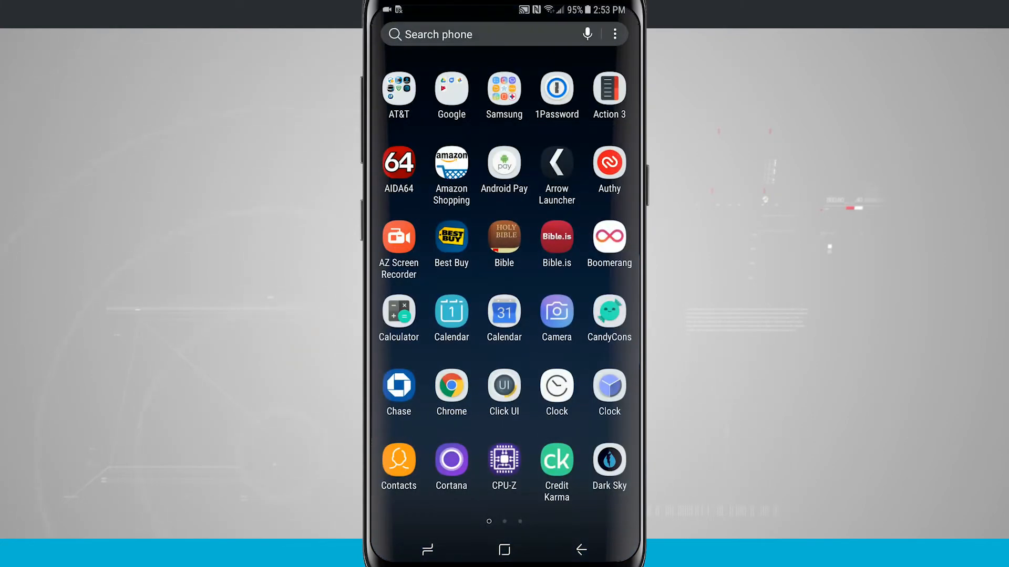
Leave the app list and enter home screen edit mode with wallpaper, widget and settings options.
{"action": "left_click", "coordinate": [505, 551]}
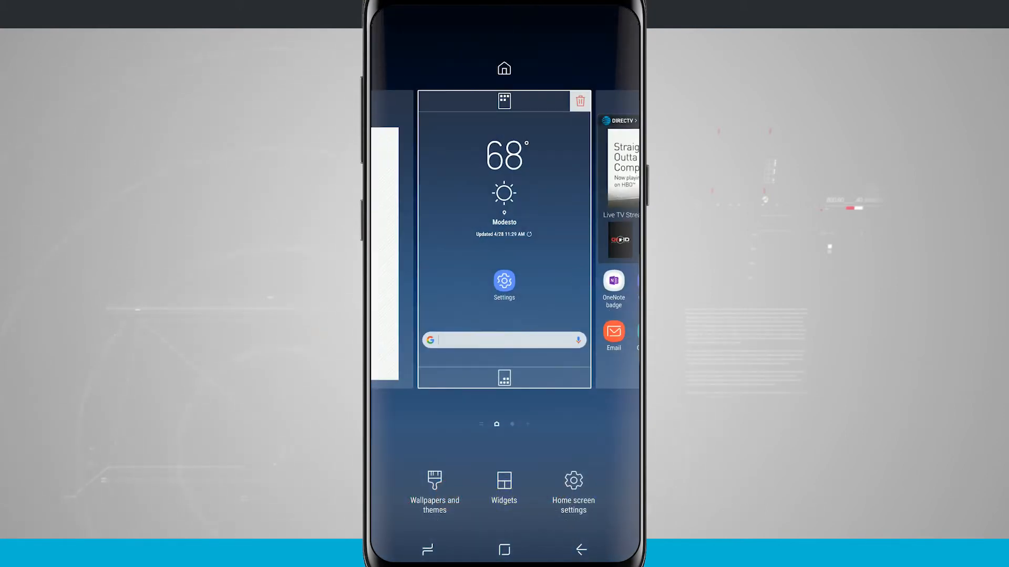
In Home screen settings, choose Show Apps button and apply it to the dock.
{"action": "left_click", "coordinate": [573, 490]}
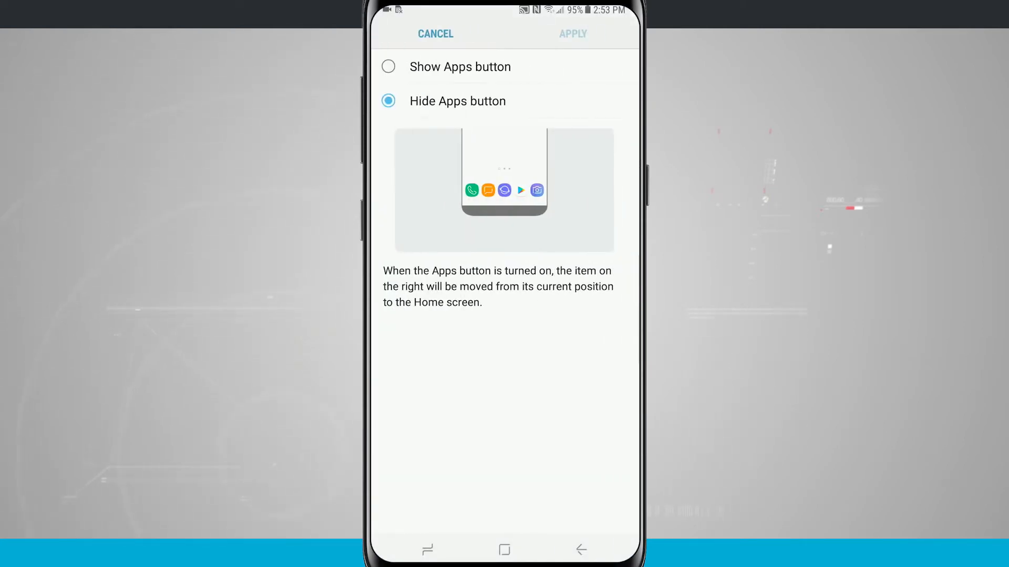
{"action": "left_click", "coordinate": [388, 66]}
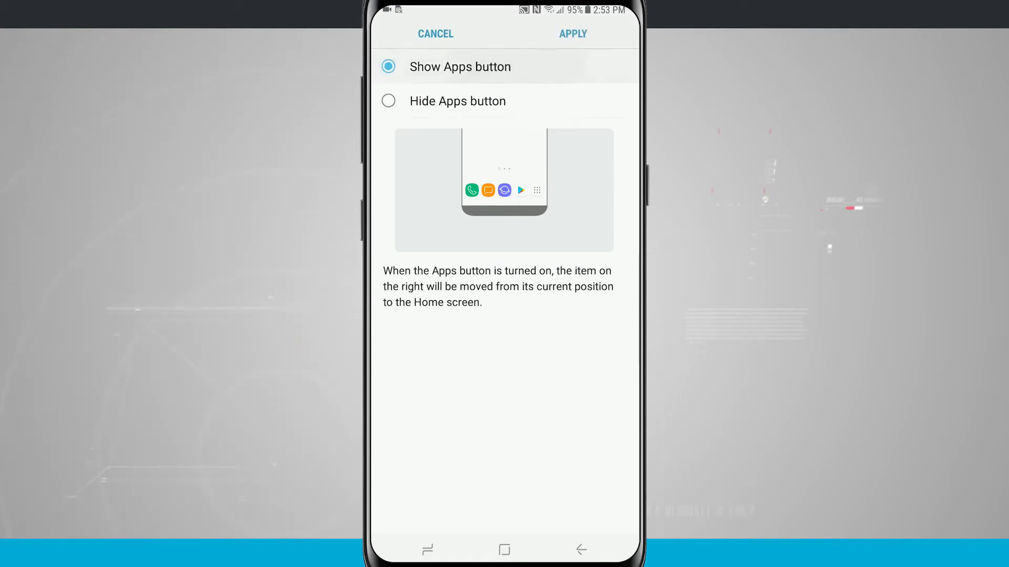
{"action": "left_click", "coordinate": [436, 33]}
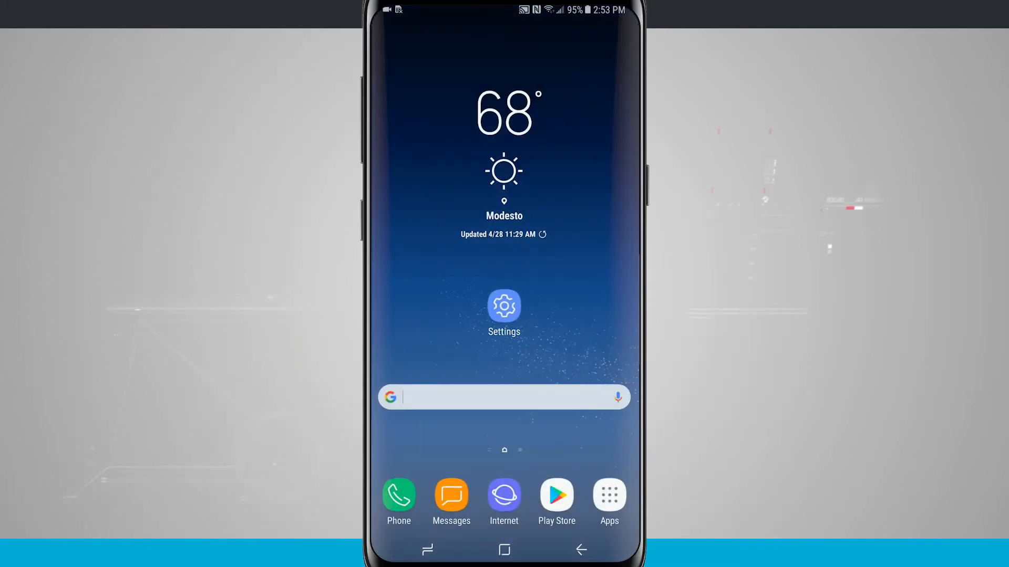
Reopen the Apps button setting and select Hide Apps button.
{"action": "left_click", "coordinate": [608, 497]}
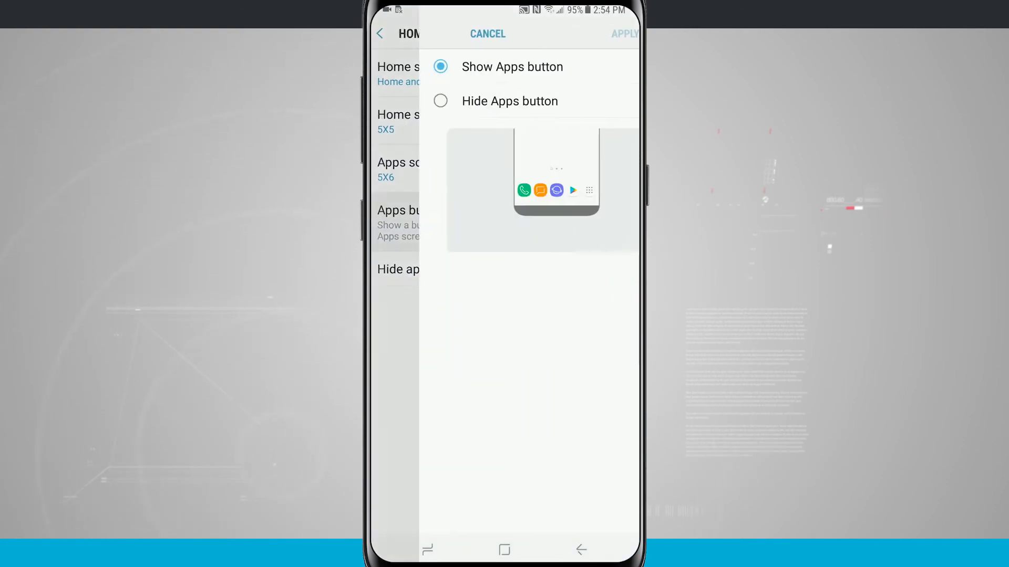
{"action": "left_click", "coordinate": [457, 101]}
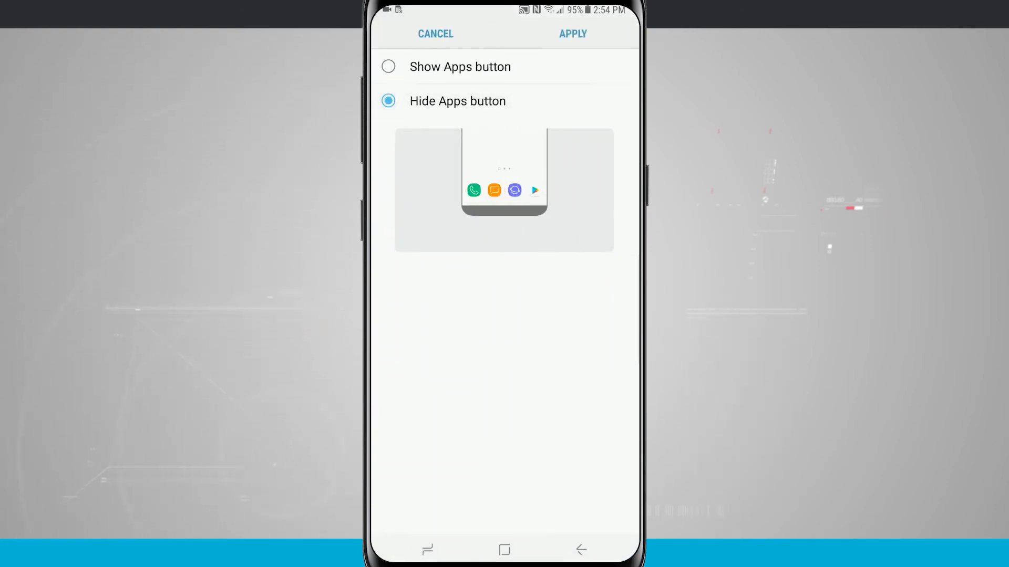